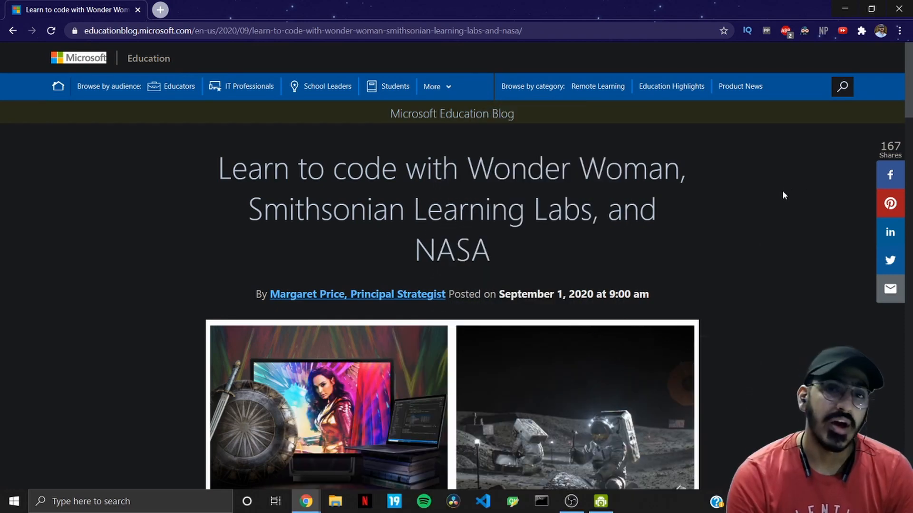
- Scroll the blog post to its introduction on Wonder Woman 1984, Smithsonian Learning Labs and NASA
scroll(down, 3)
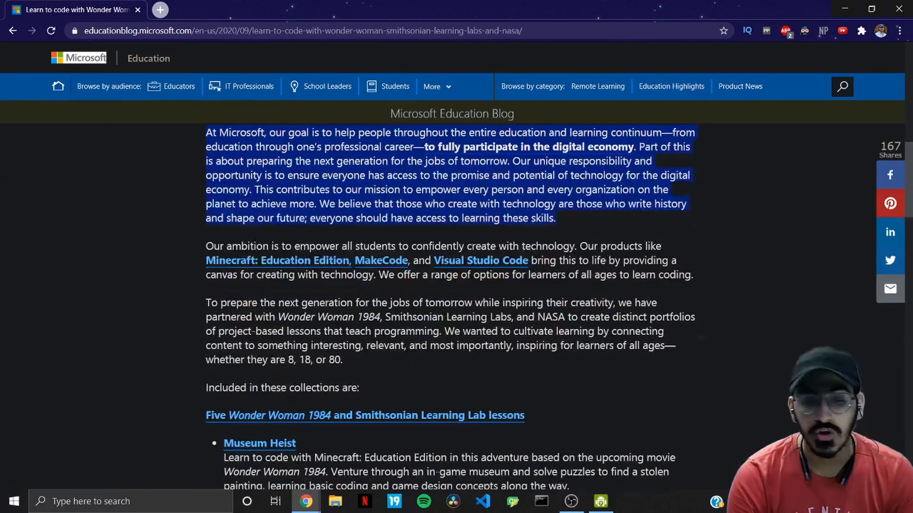
scroll(up, 3)
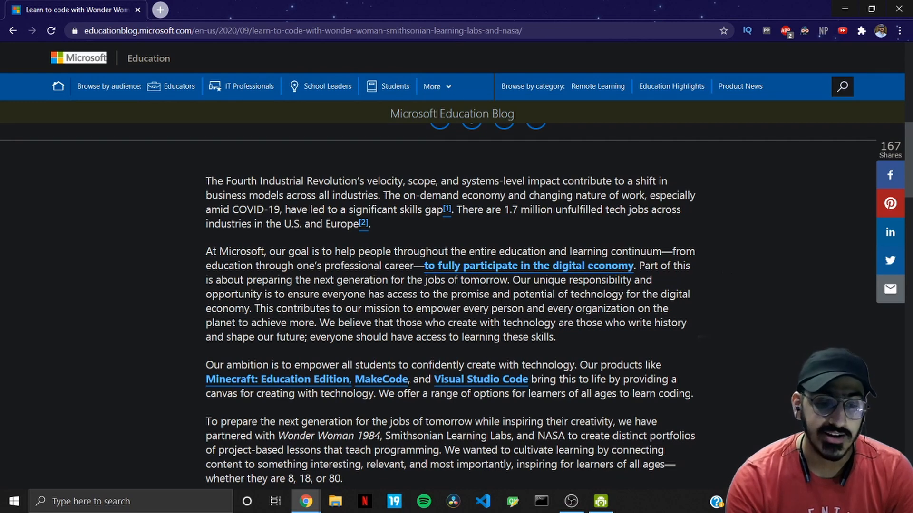
mouse_move(458, 354)
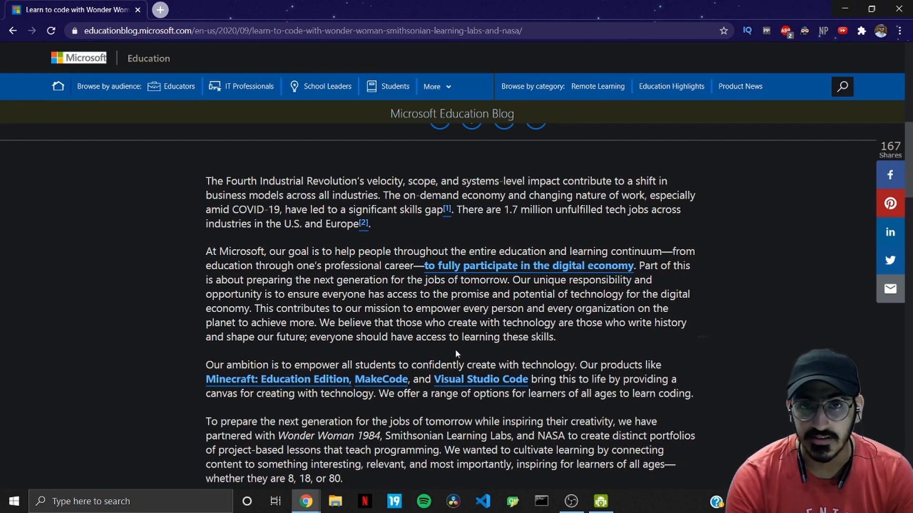
scroll(down, 3)
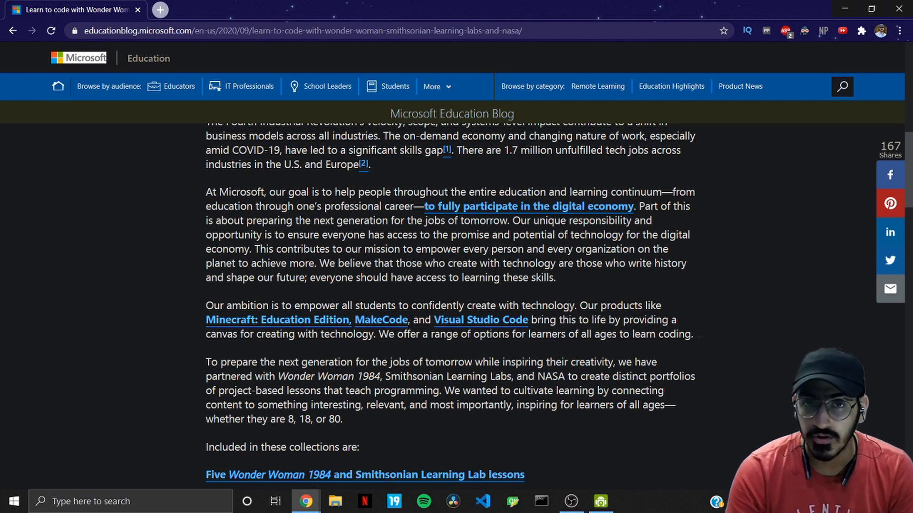
mouse_move(772, 157)
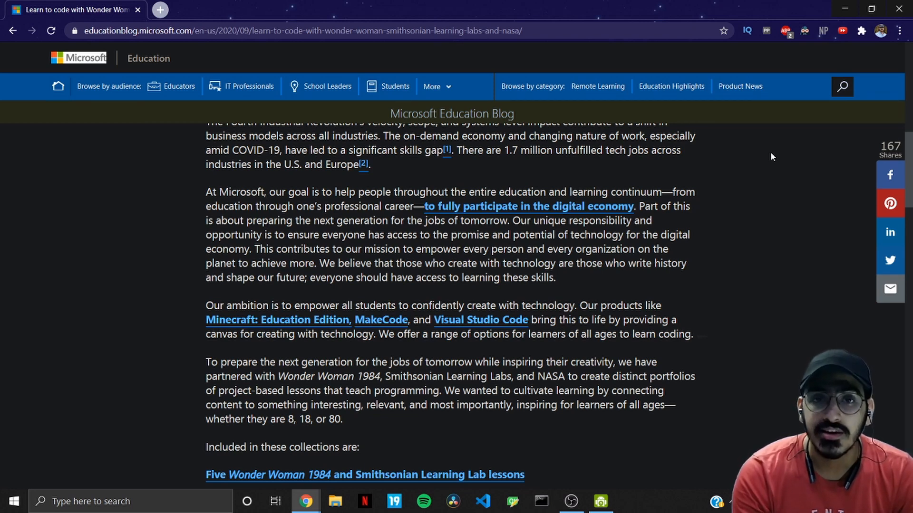
mouse_move(681, 183)
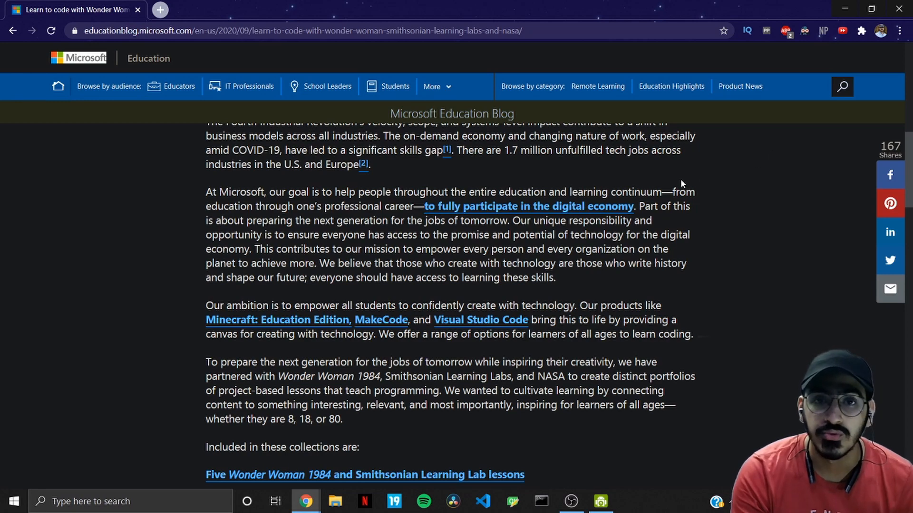
- Scroll to the five Wonder Woman lessons and highlight the Museum Heist coding and game design phrase
scroll(down, 3)
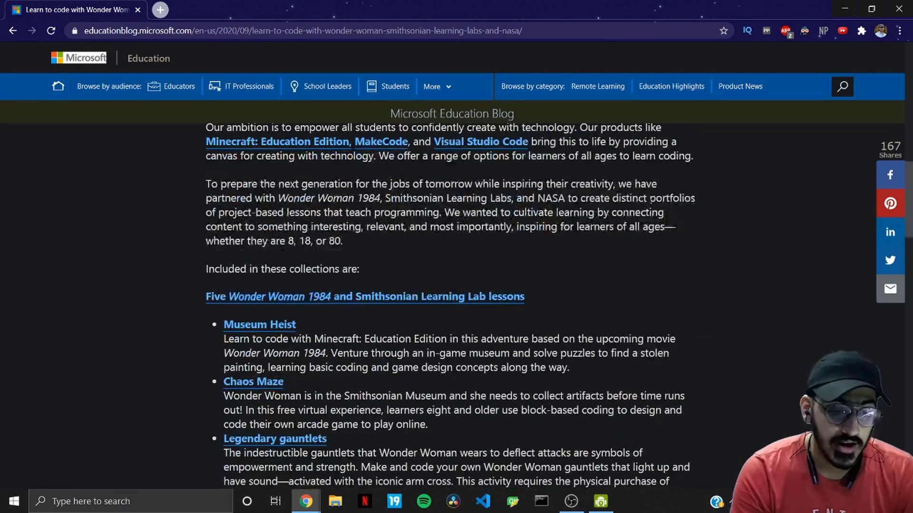
scroll(down, 3)
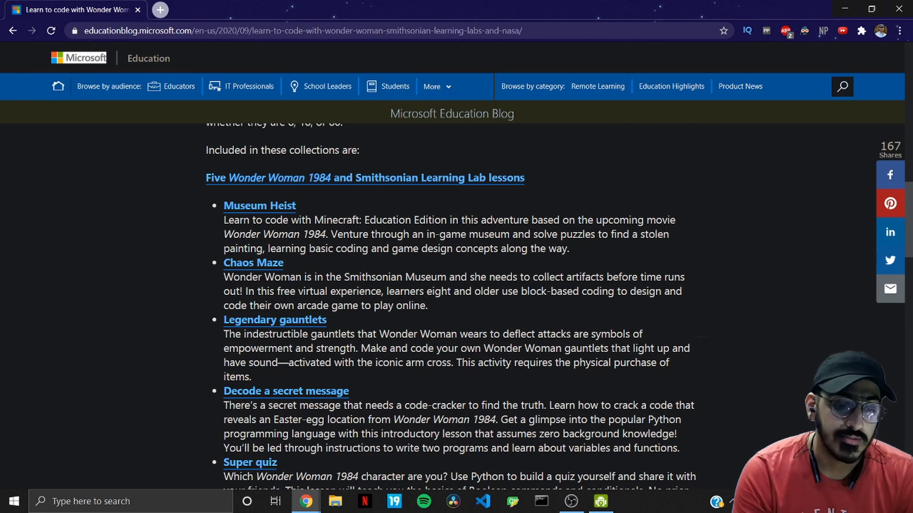
drag(286, 248, 497, 248)
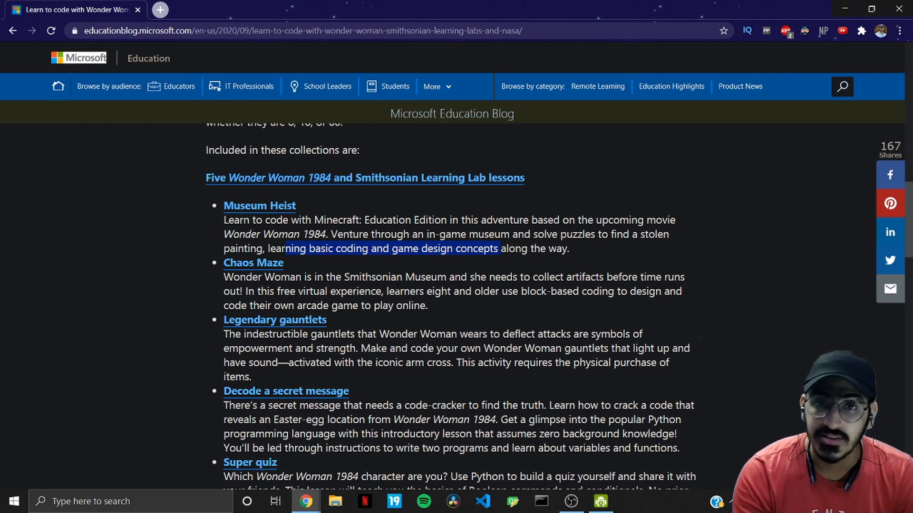
mouse_move(388, 265)
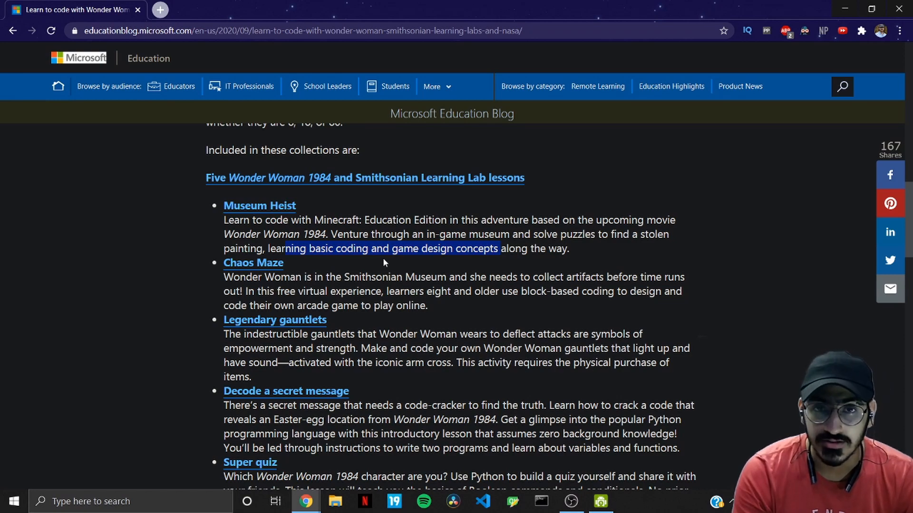
- Scroll the article down to the 'Three lessons inspired by NASA' section
scroll(down, 3)
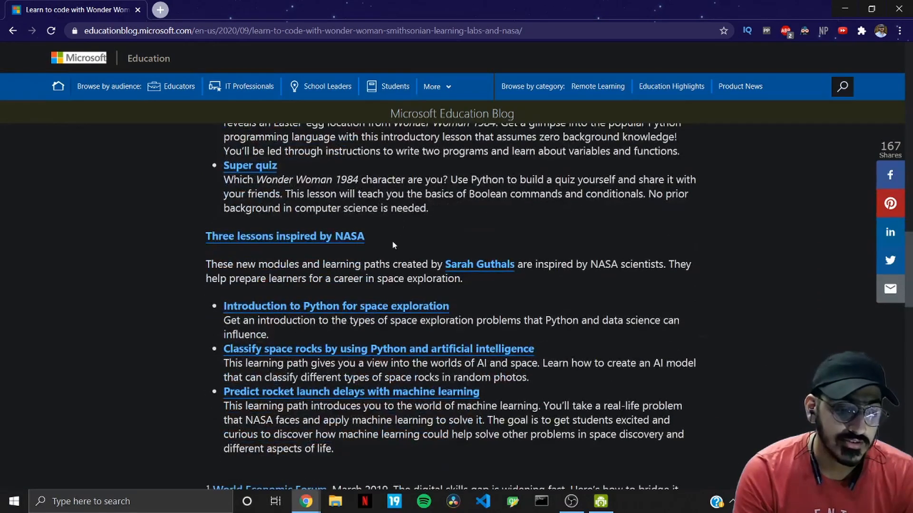
double_click(284, 236)
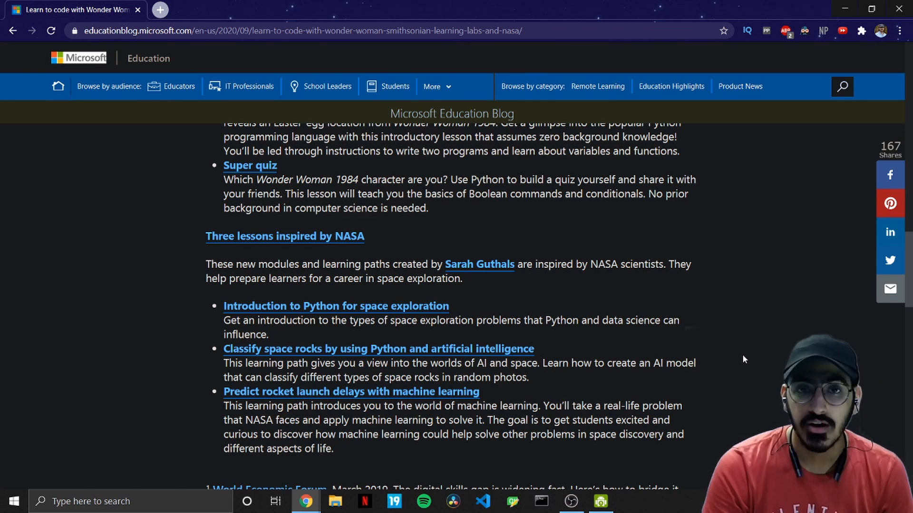
mouse_move(535, 337)
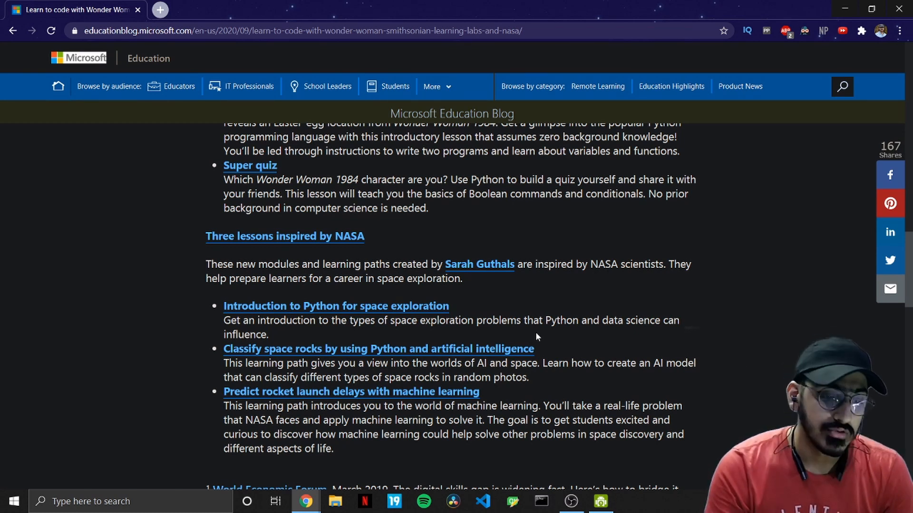
scroll(down, 3)
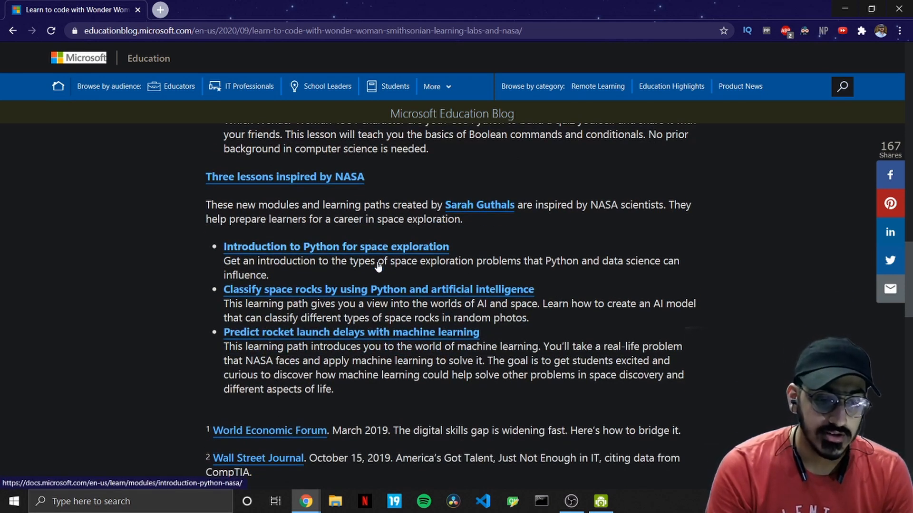
- Open the Python for space exploration, space rock classification and rocket launch delay links in new tabs
click(377, 289)
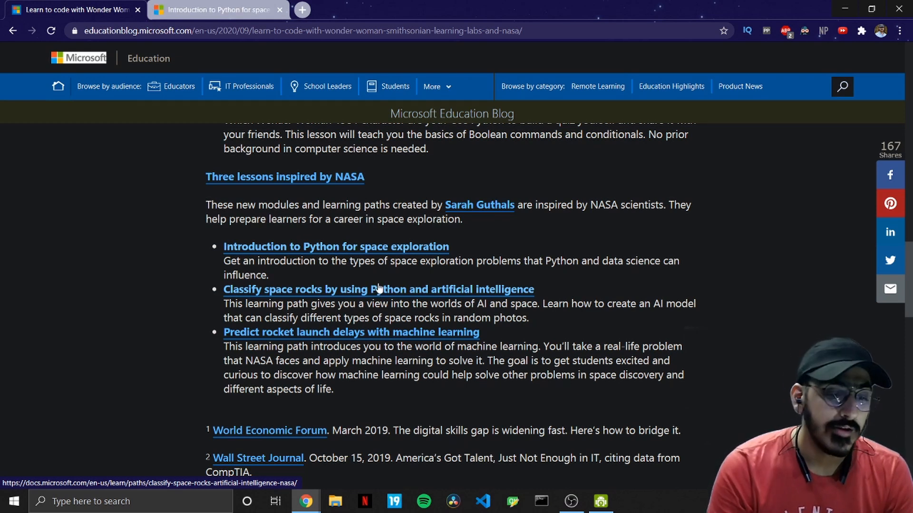
click(377, 289)
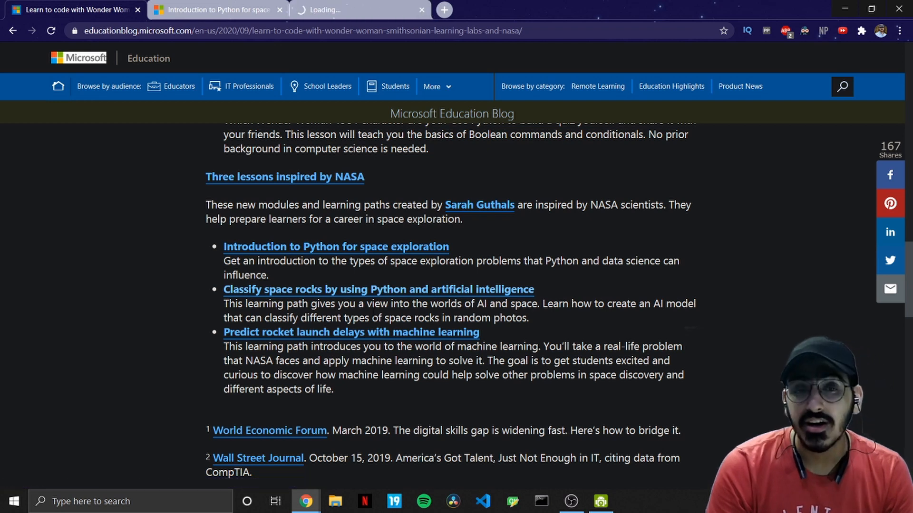
click(351, 332)
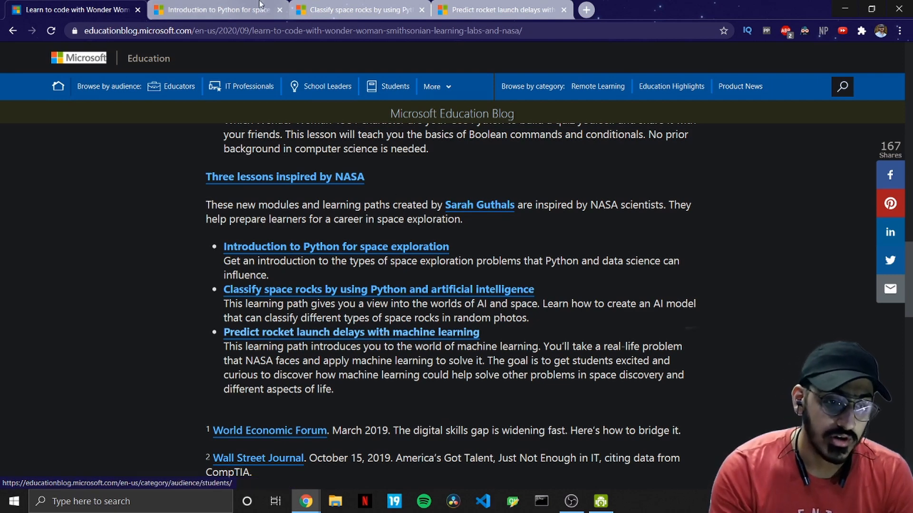
- Switch to the Introduction to Python for space exploration tab showing its 23-minute, 8-unit overview
click(216, 10)
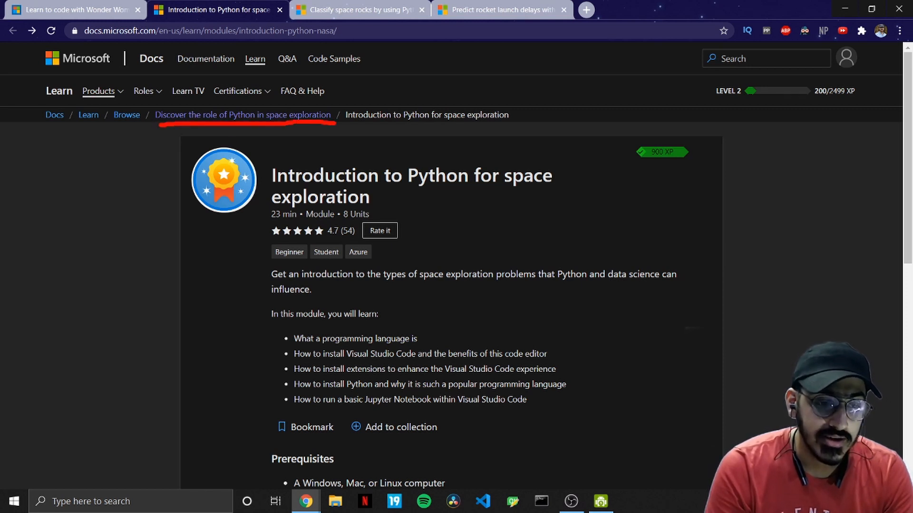
mouse_move(261, 116)
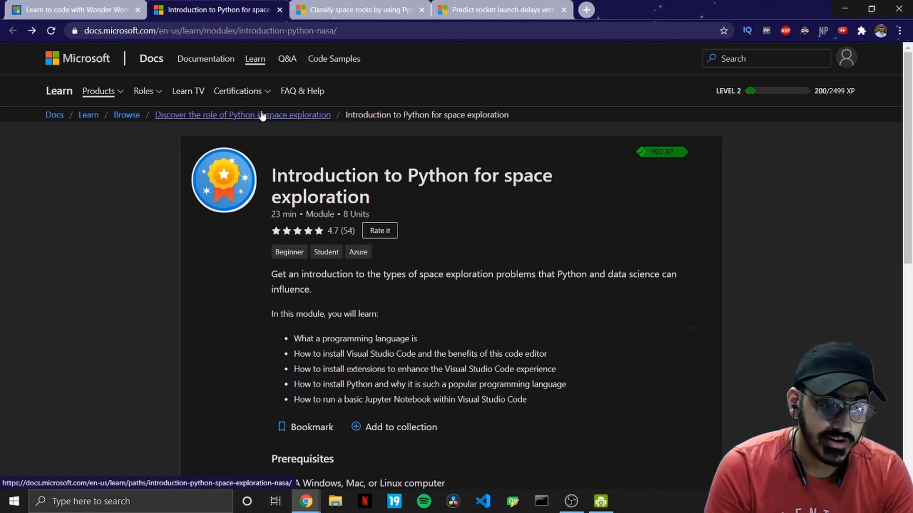
- Open the Discover the role of Python in space exploration learning path, 1 of 5 modules completed
click(242, 115)
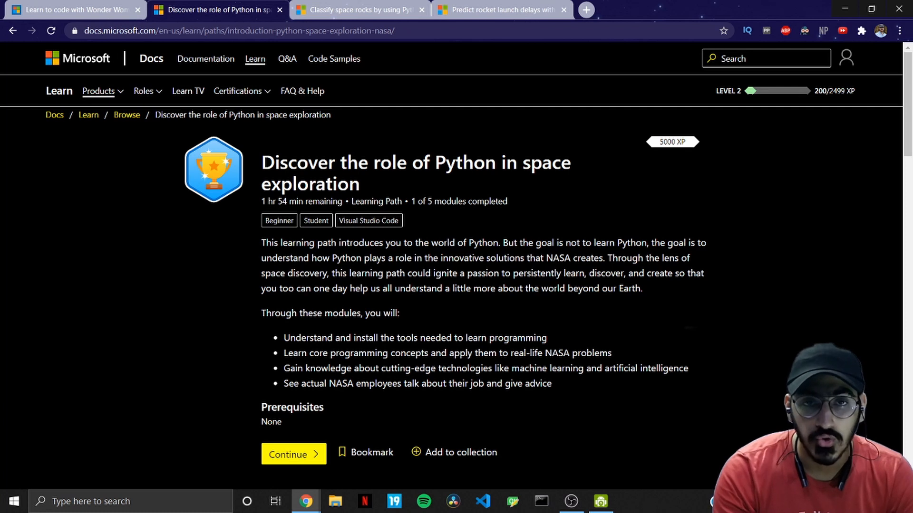
mouse_move(296, 211)
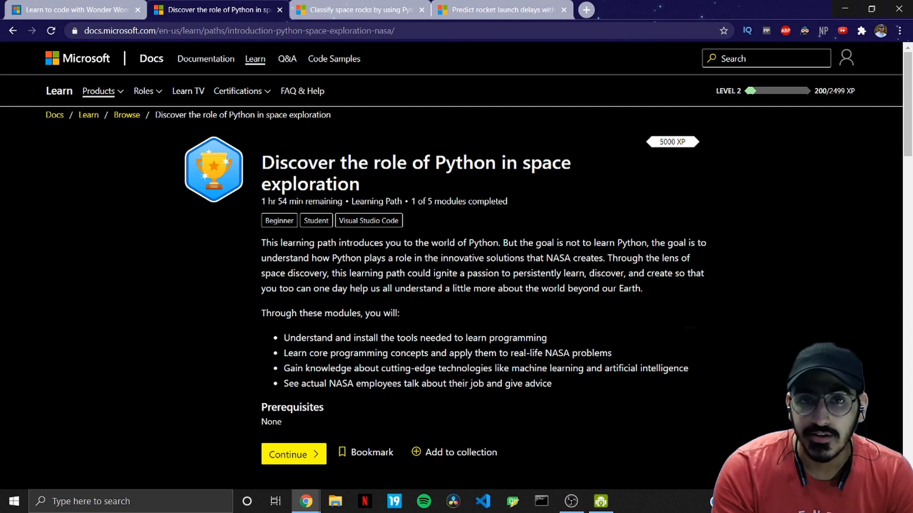
mouse_move(559, 452)
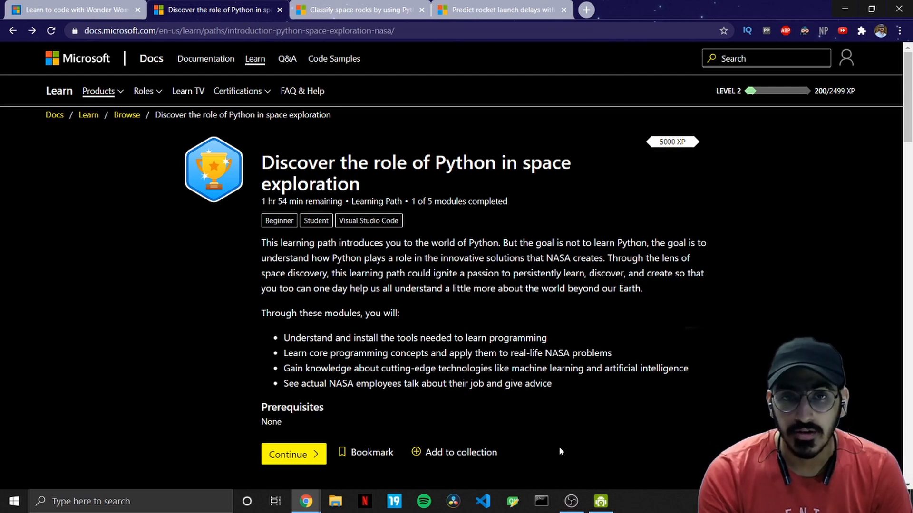
- Scroll through the path's five modules down to Count the number of Moon rocks by type using Python
scroll(down, 3)
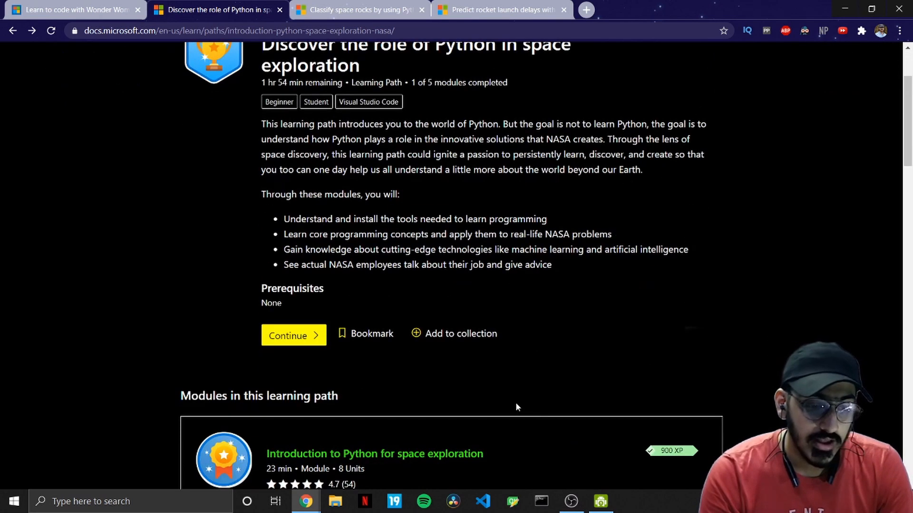
scroll(down, 3)
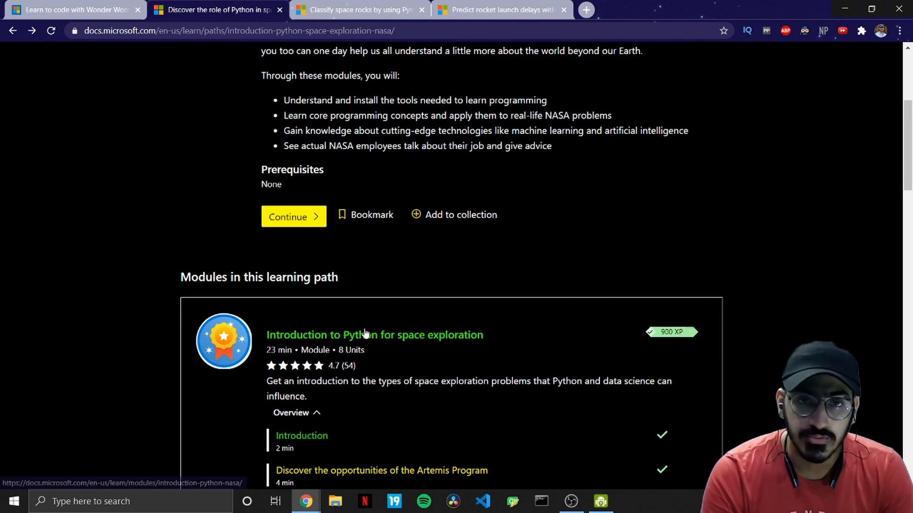
scroll(down, 3)
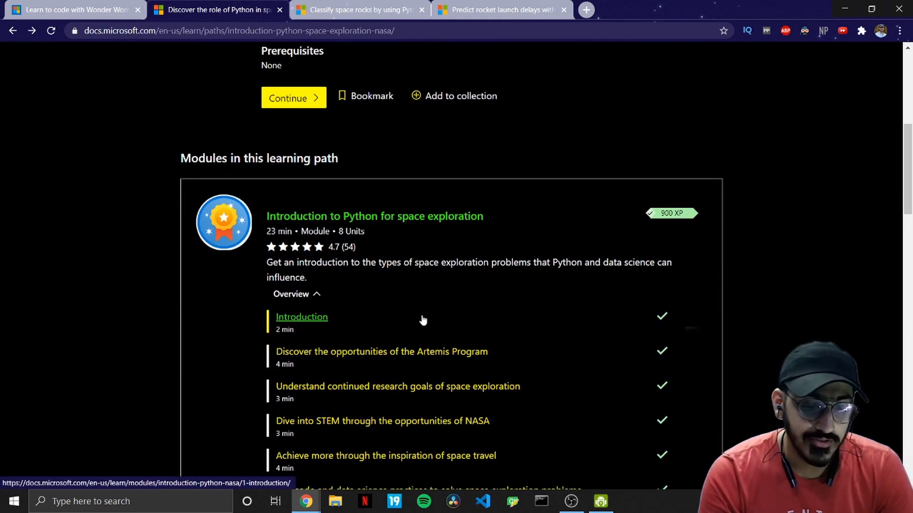
scroll(down, 3)
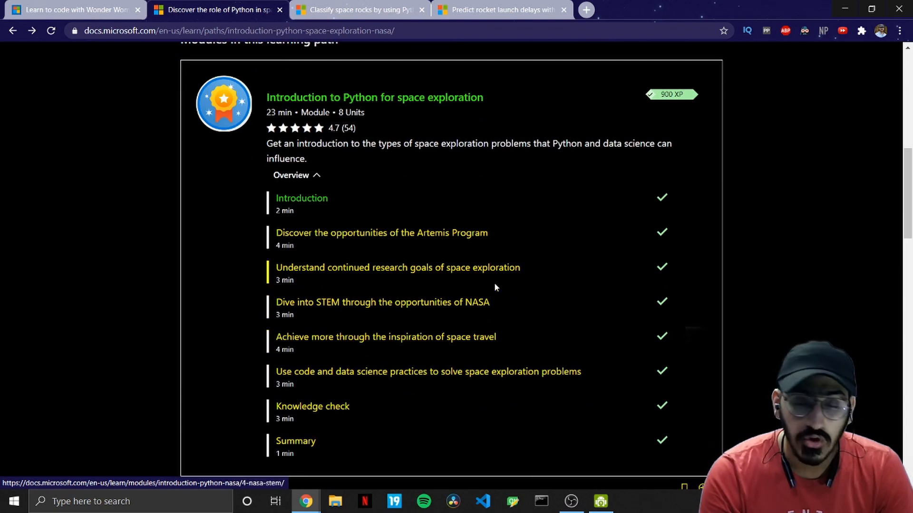
mouse_move(457, 323)
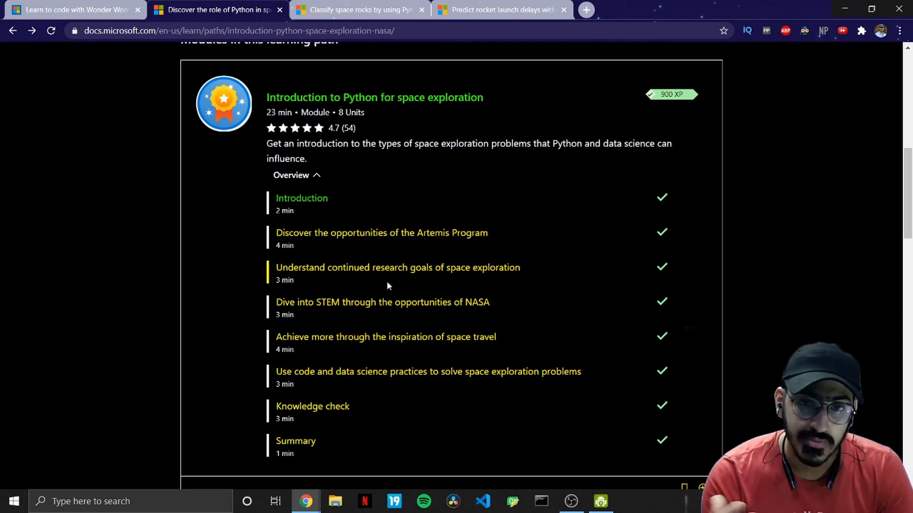
mouse_move(504, 244)
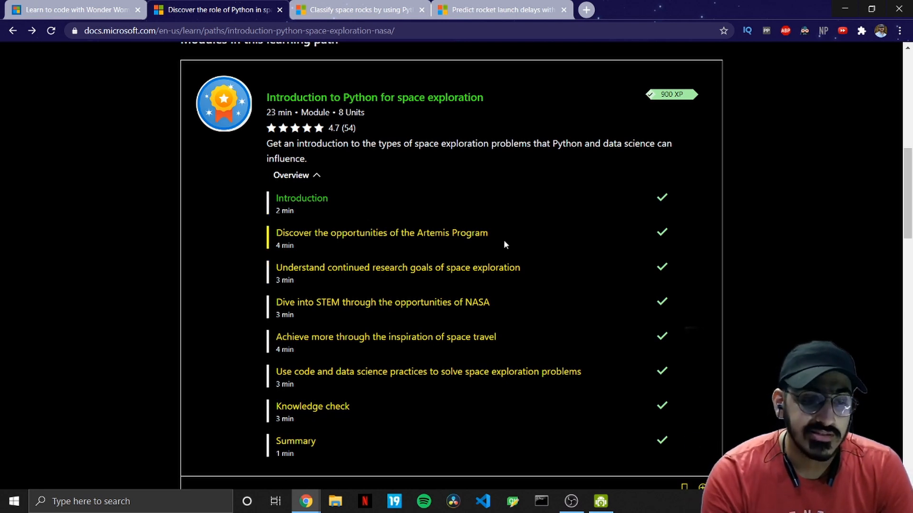
mouse_move(507, 243)
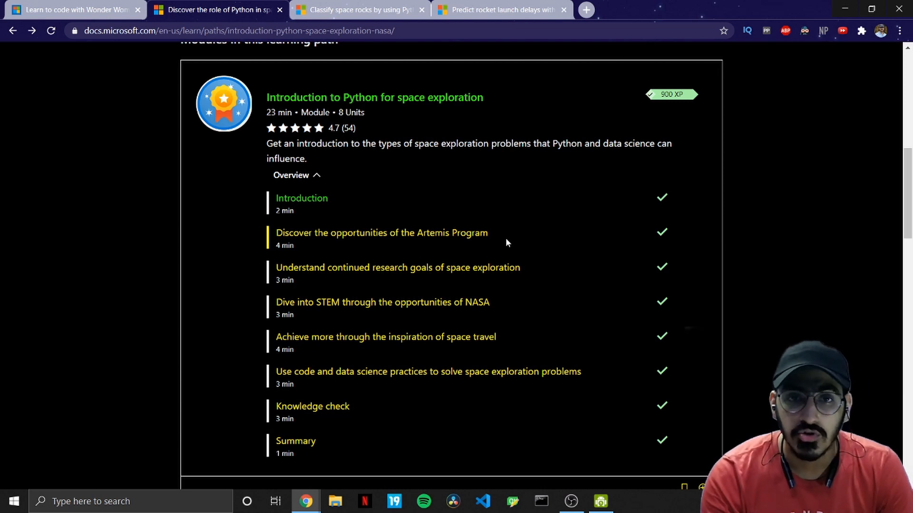
mouse_move(502, 244)
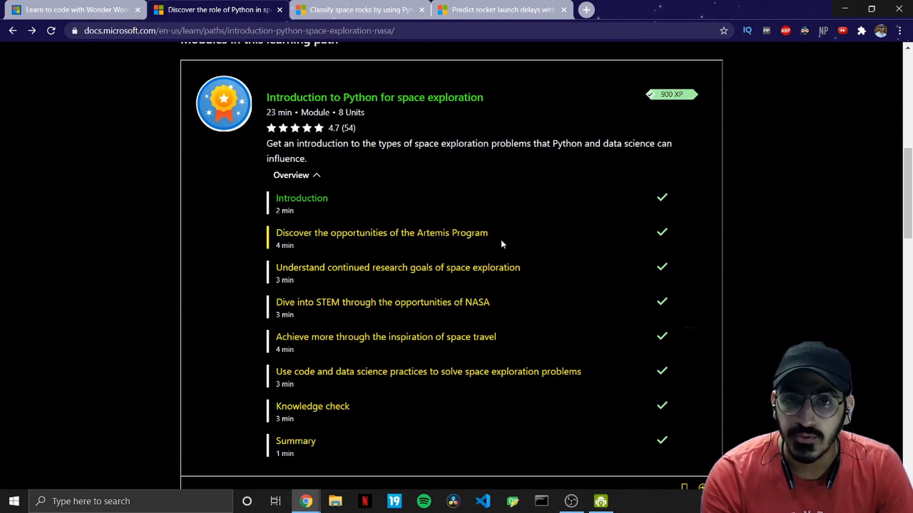
mouse_move(498, 245)
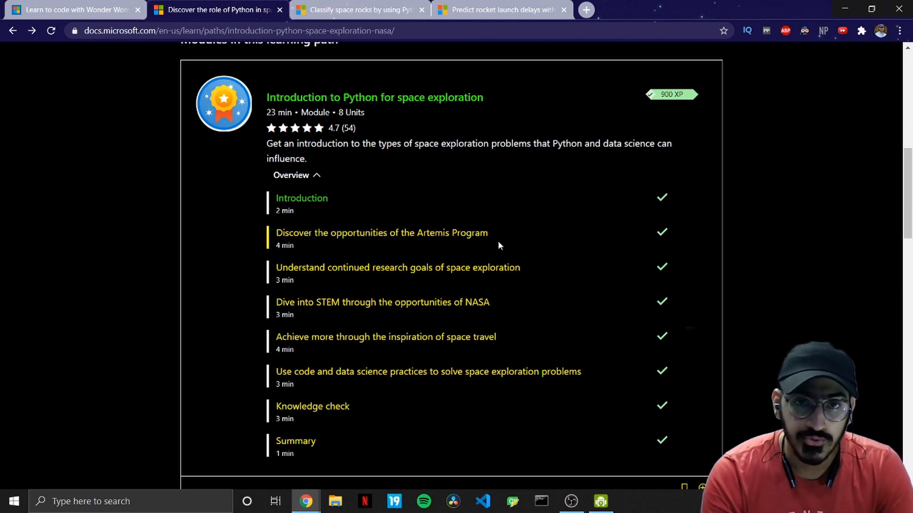
scroll(down, 3)
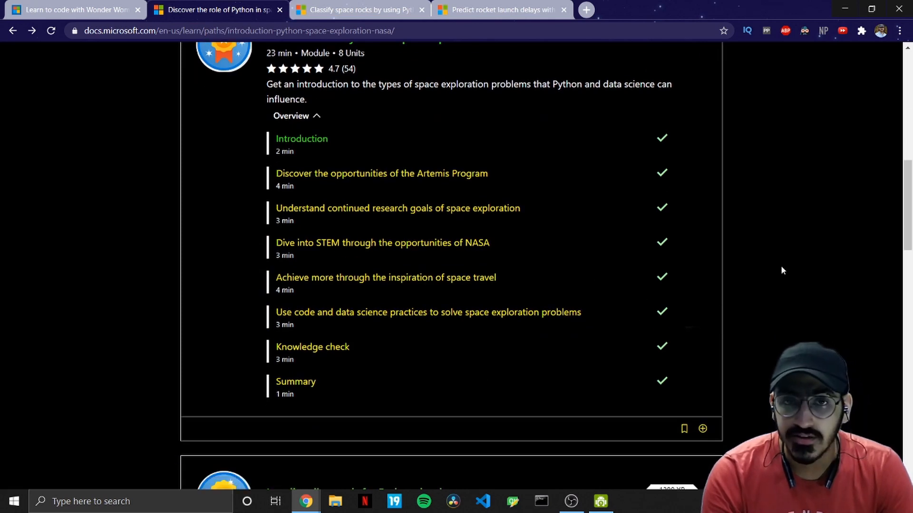
scroll(down, 3)
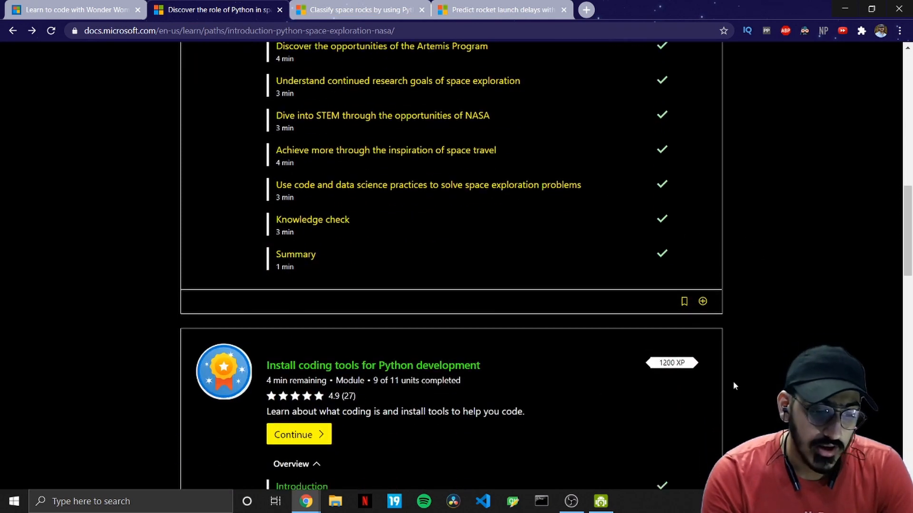
scroll(down, 3)
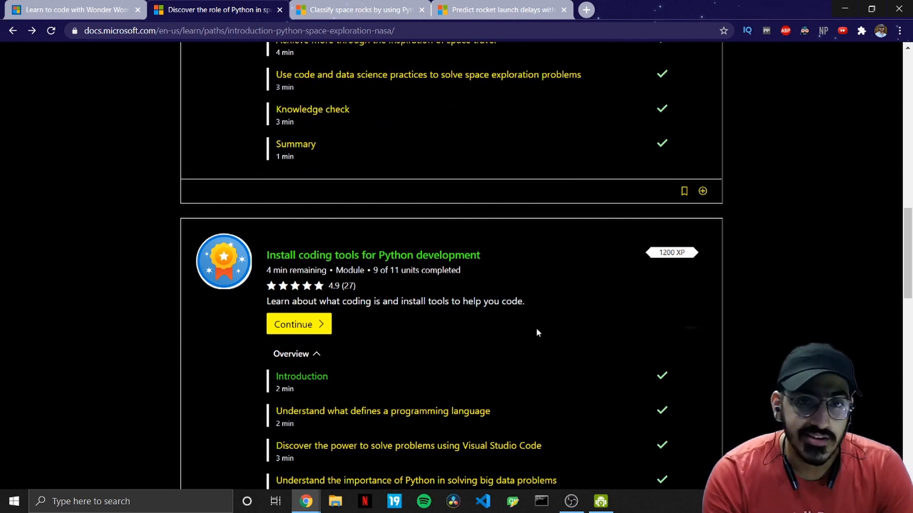
mouse_move(522, 331)
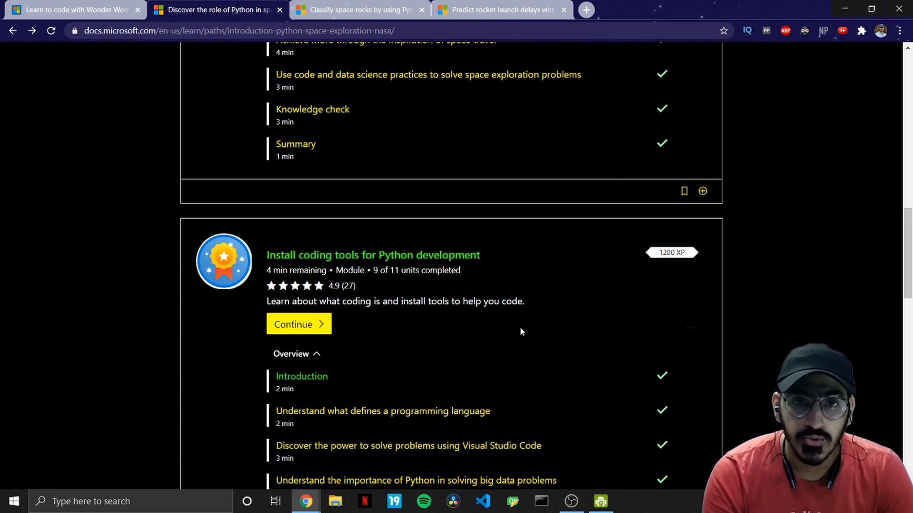
mouse_move(702, 272)
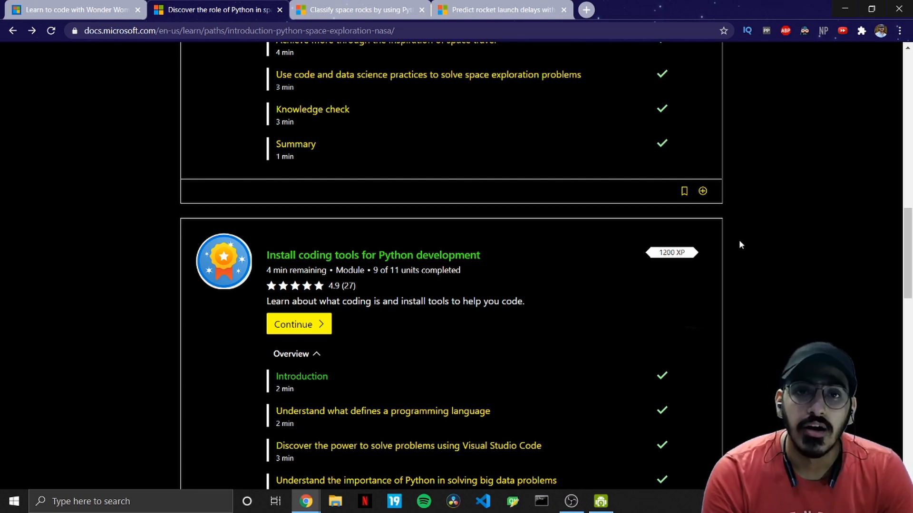
scroll(down, 3)
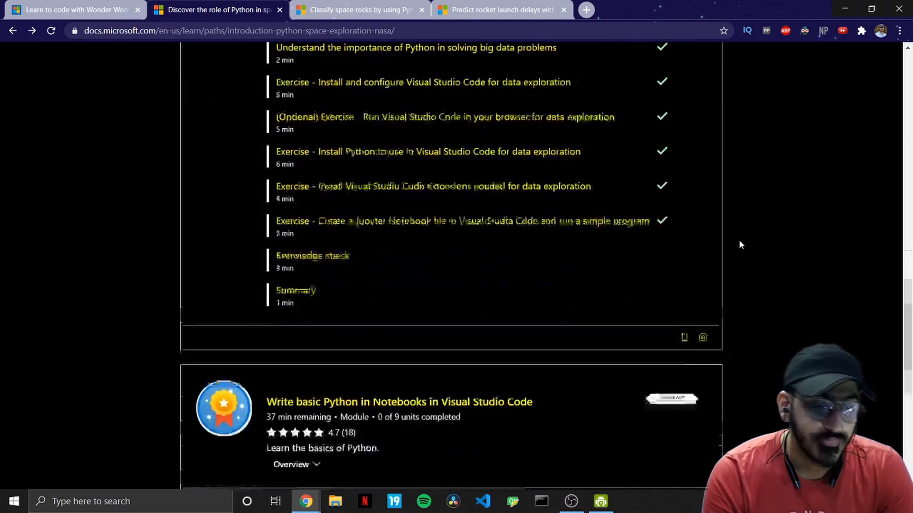
scroll(down, 3)
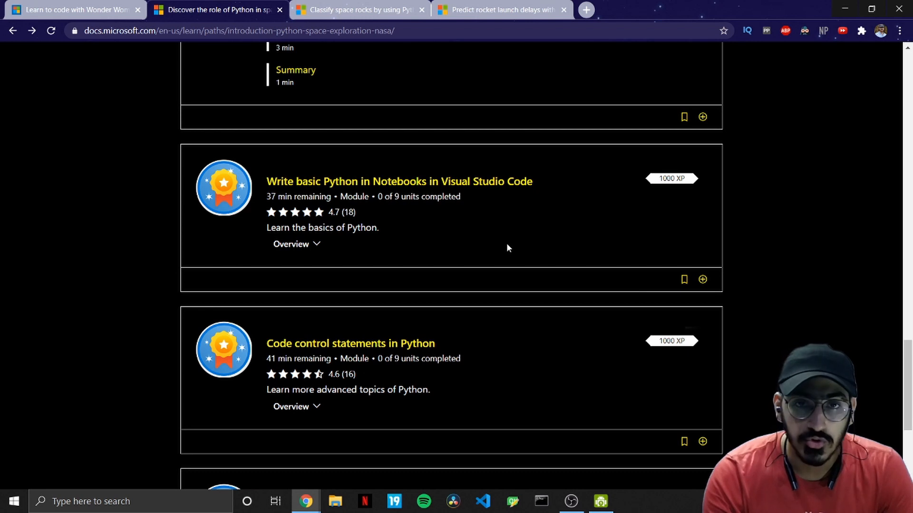
mouse_move(480, 235)
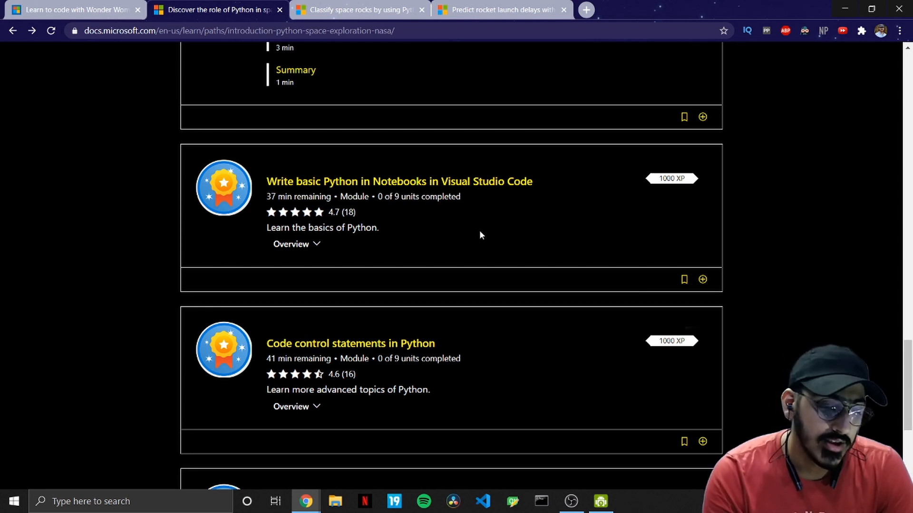
scroll(down, 3)
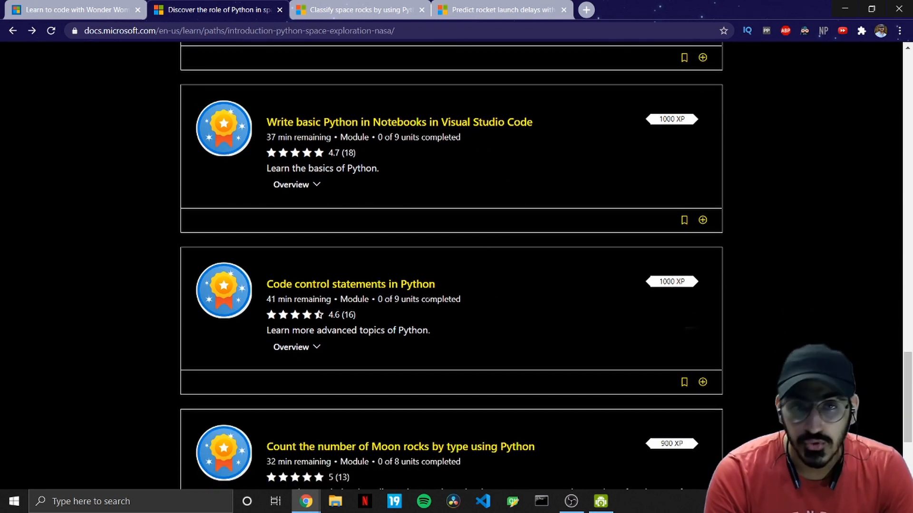
scroll(down, 3)
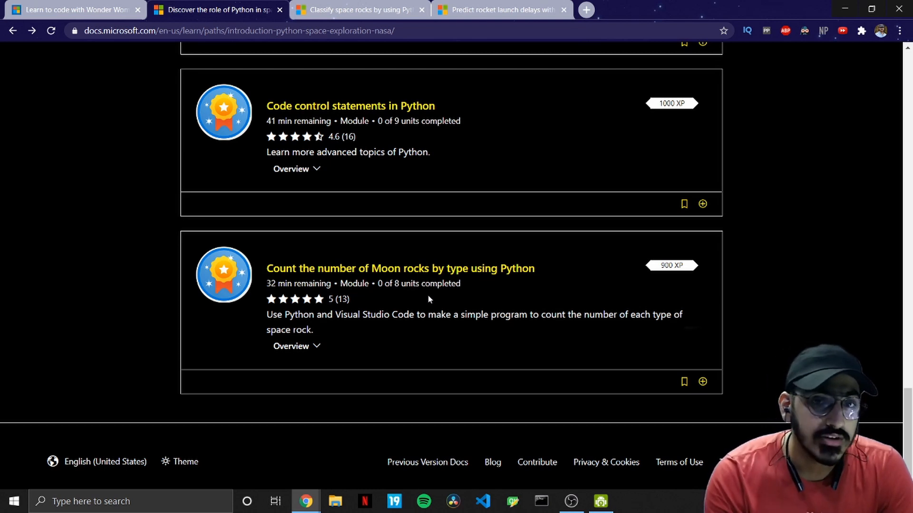
- Switch to the Classify space rocks by using Python and AI path, listing the Python path as prerequisite
click(355, 9)
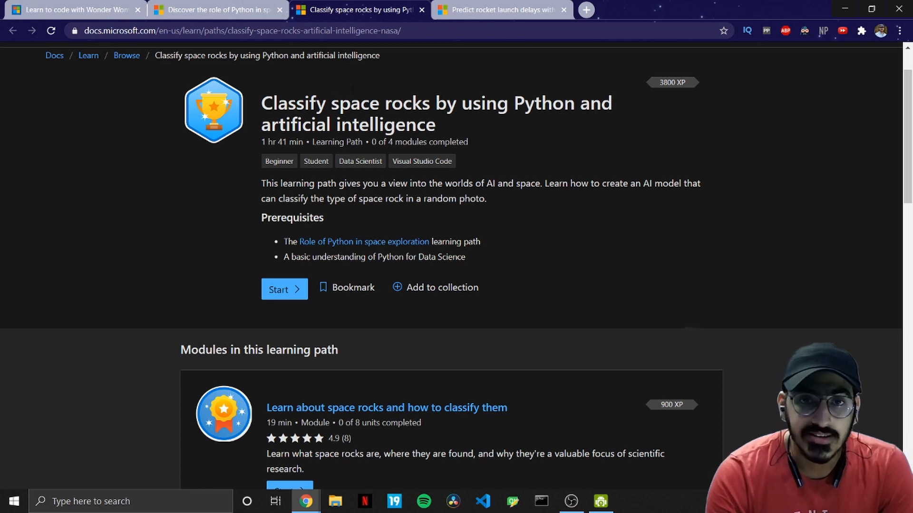
mouse_move(330, 163)
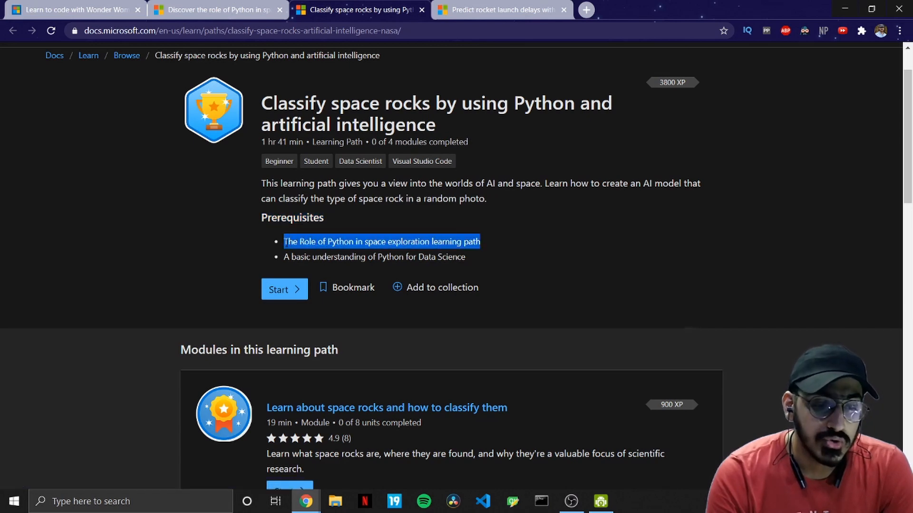
click(380, 241)
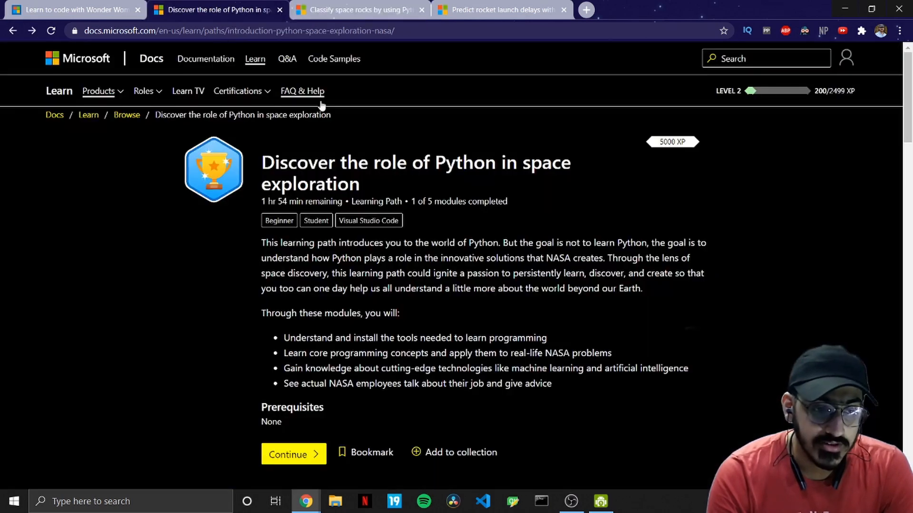
click(358, 9)
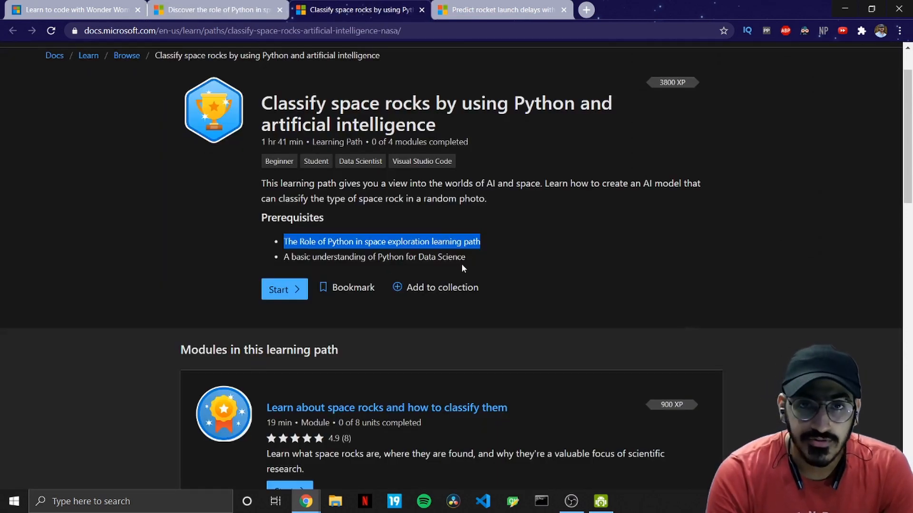
mouse_move(477, 257)
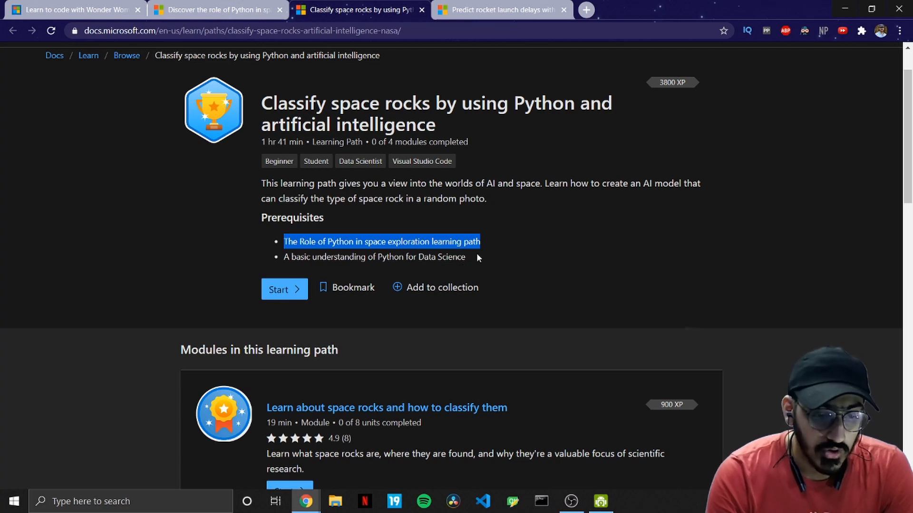
- Scroll through the path's four modules down to Classify types of space rocks in random photos by using AI
scroll(down, 3)
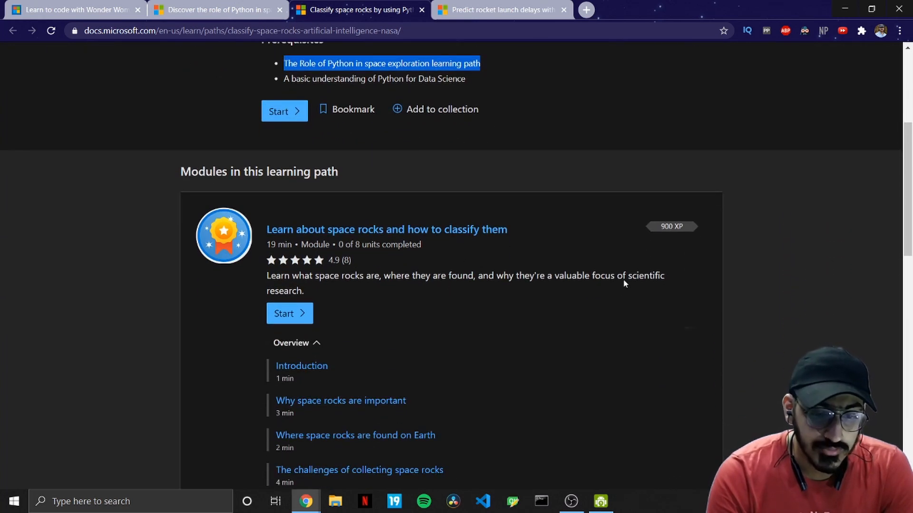
scroll(down, 3)
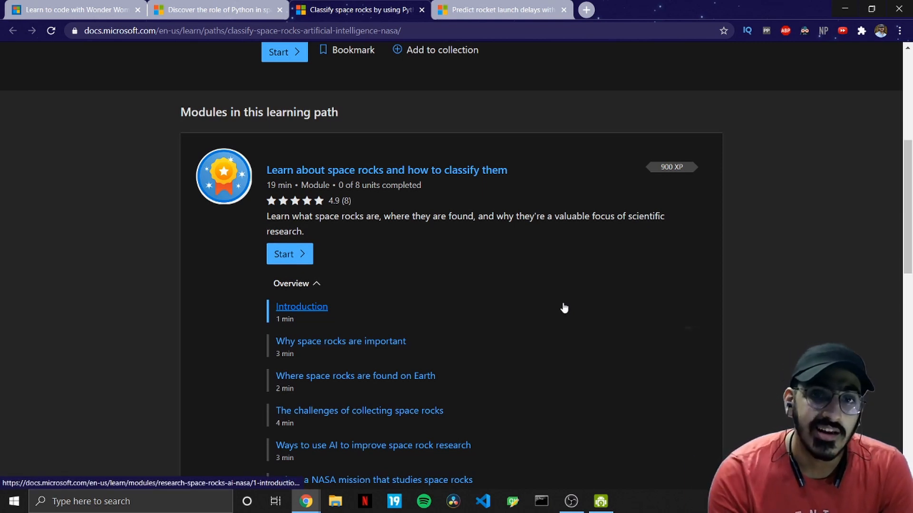
mouse_move(340, 341)
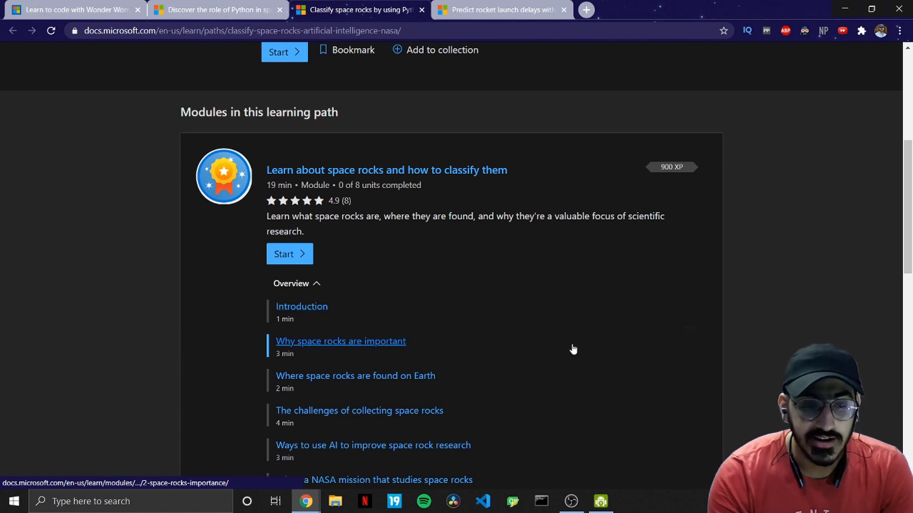
scroll(down, 3)
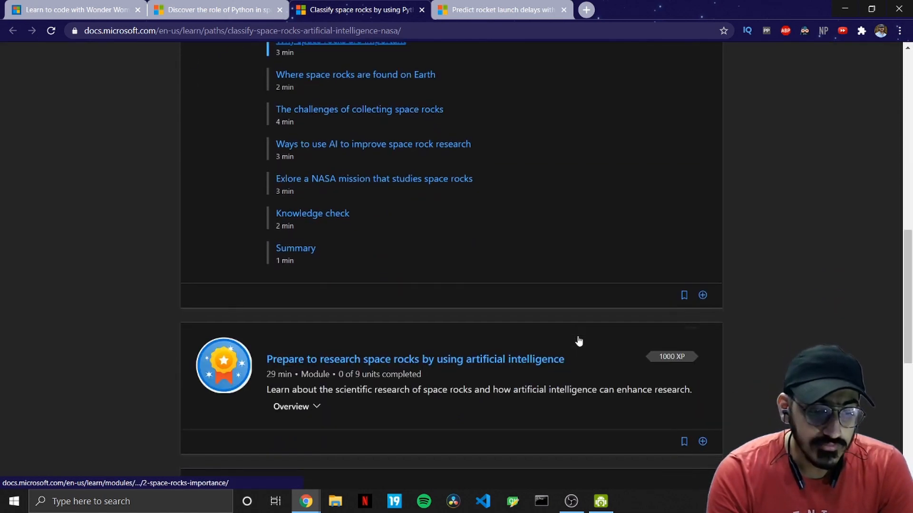
scroll(down, 3)
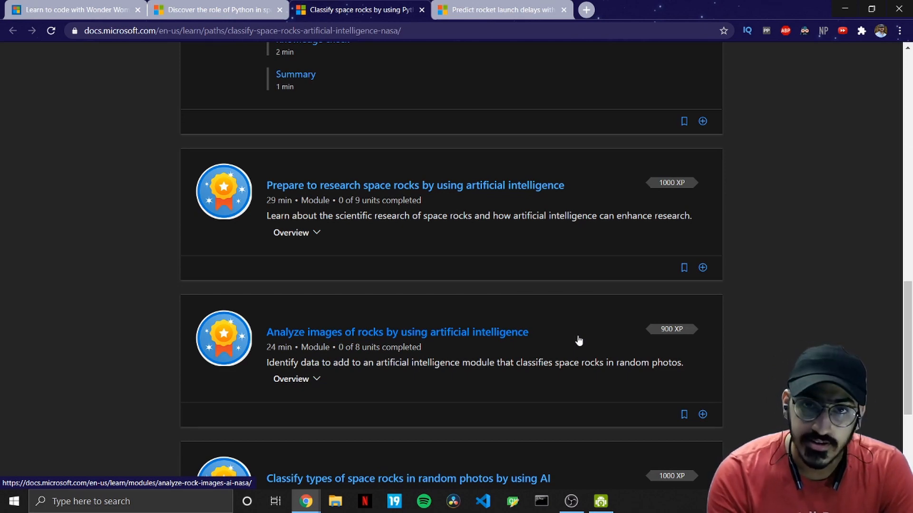
scroll(down, 3)
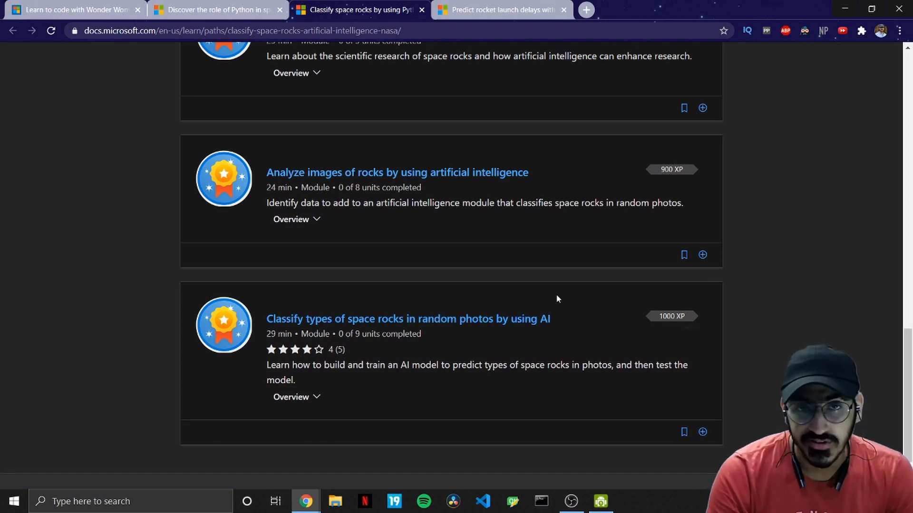
mouse_move(756, 251)
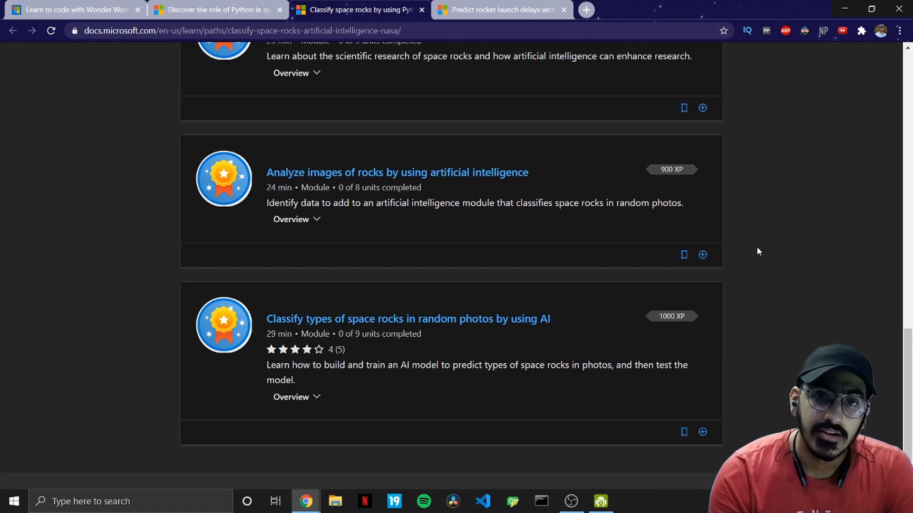
mouse_move(565, 86)
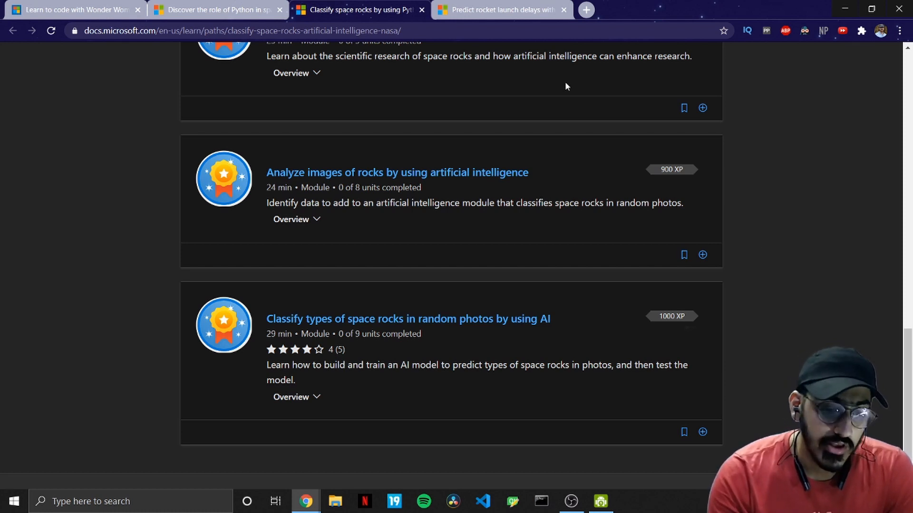
mouse_move(748, 209)
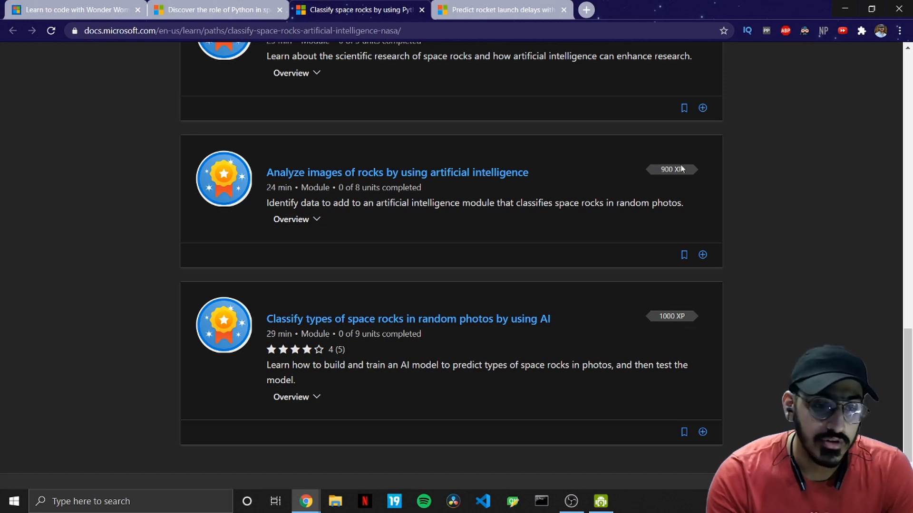
- Switch to the Predict rocket launch delays path and scroll its three modules down to Build a machine learning model
click(501, 10)
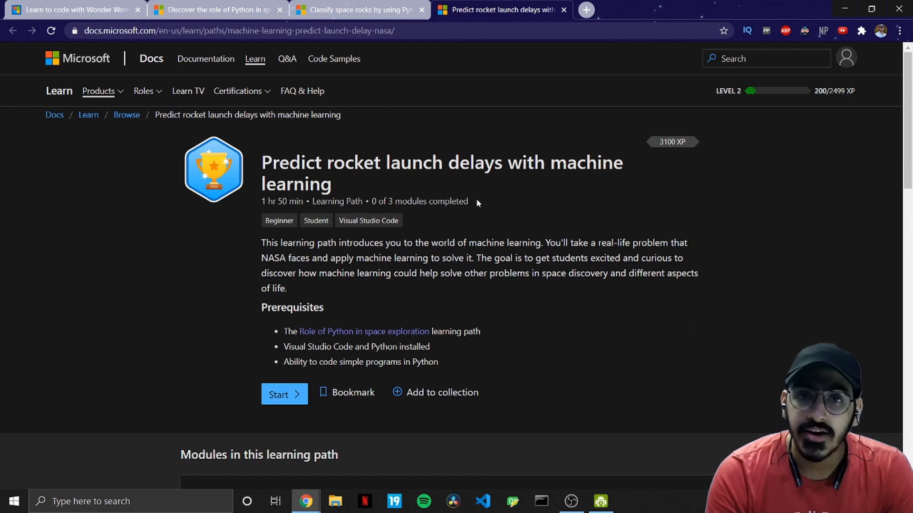
mouse_move(496, 195)
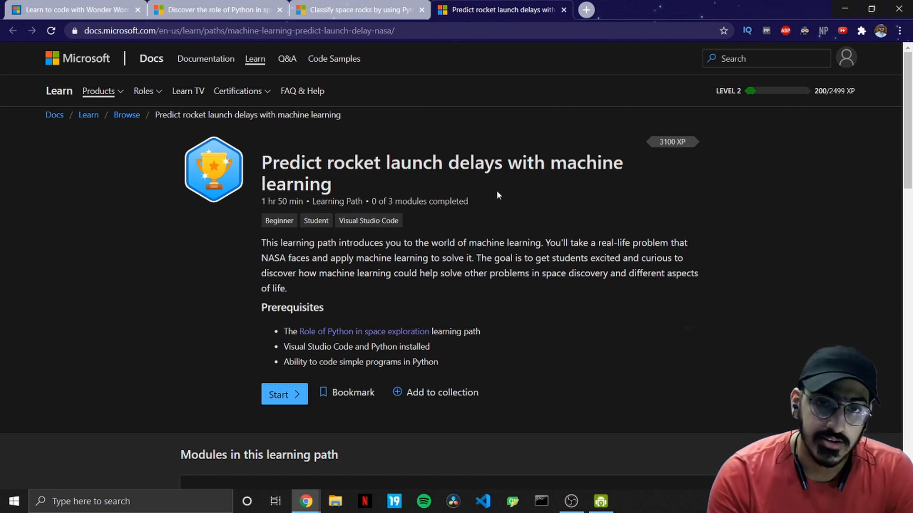
scroll(down, 3)
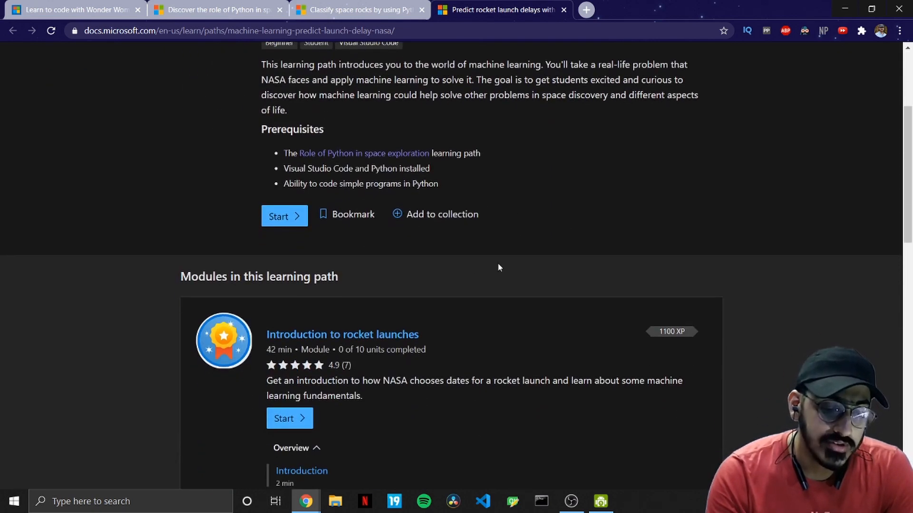
scroll(down, 3)
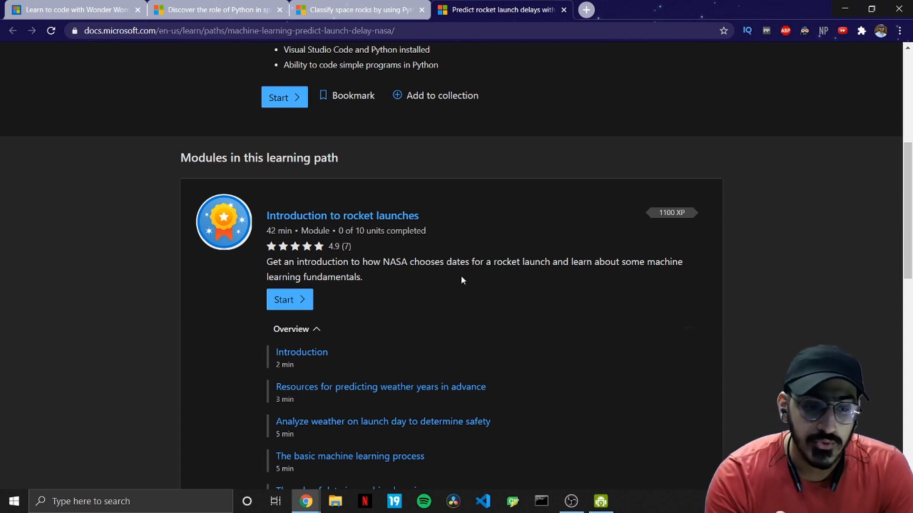
scroll(down, 3)
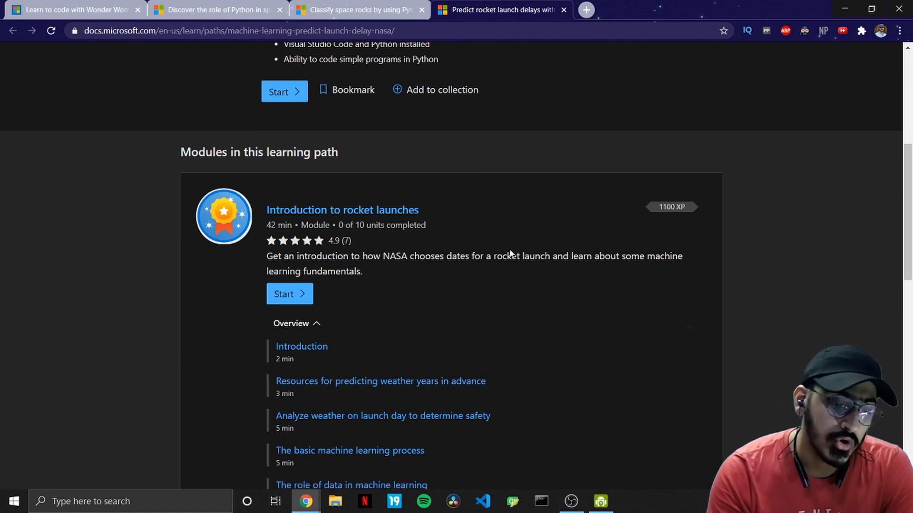
scroll(down, 3)
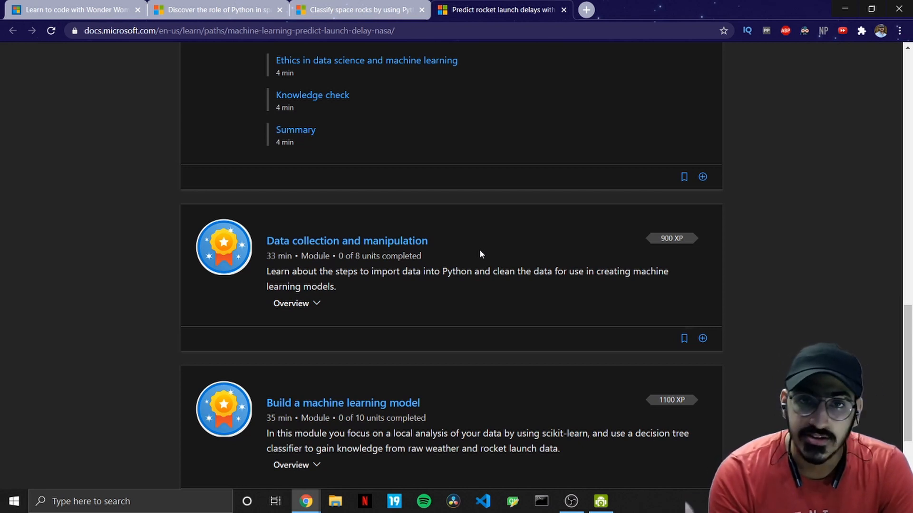
scroll(down, 3)
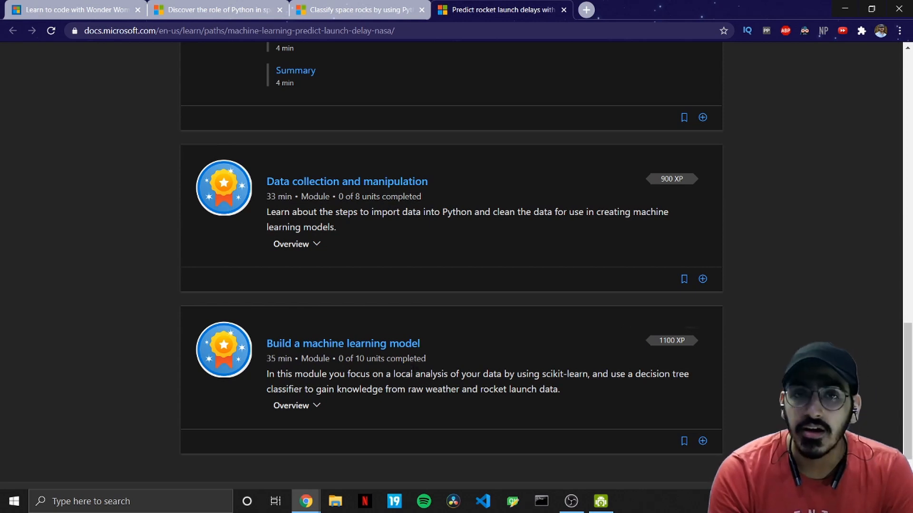
mouse_move(449, 232)
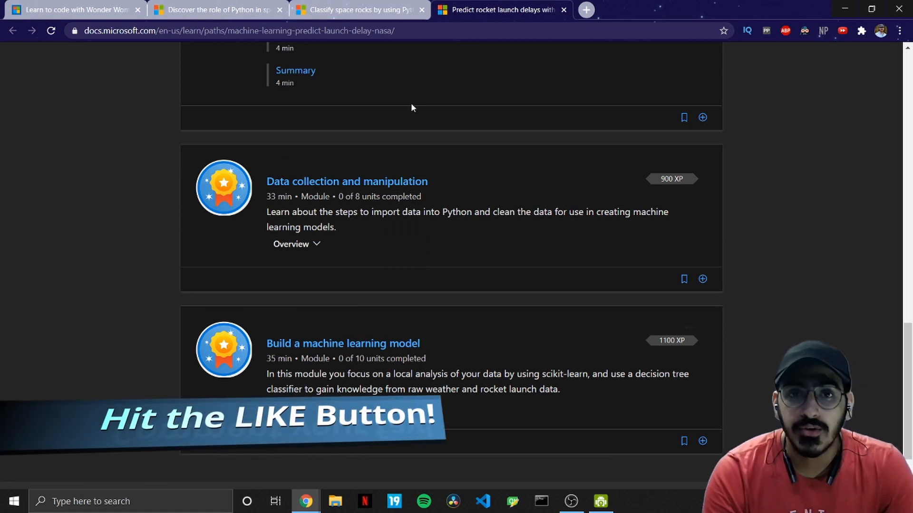
mouse_move(428, 96)
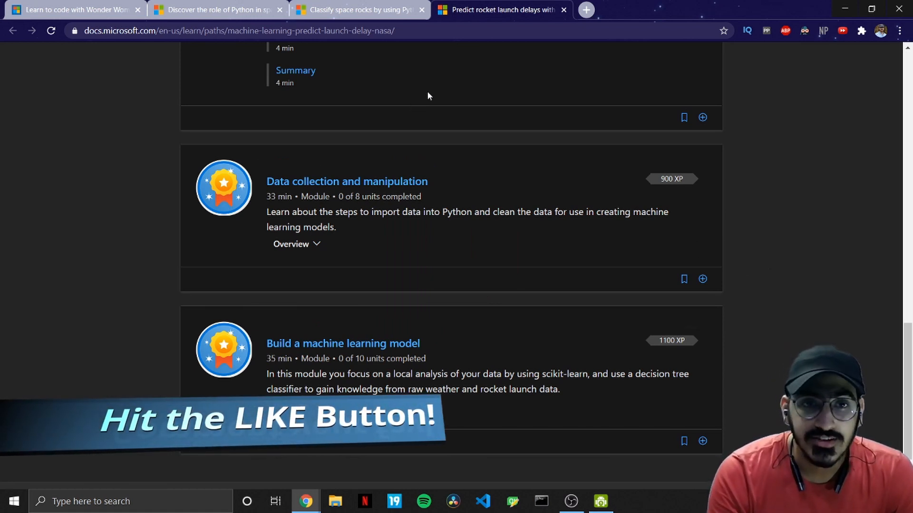